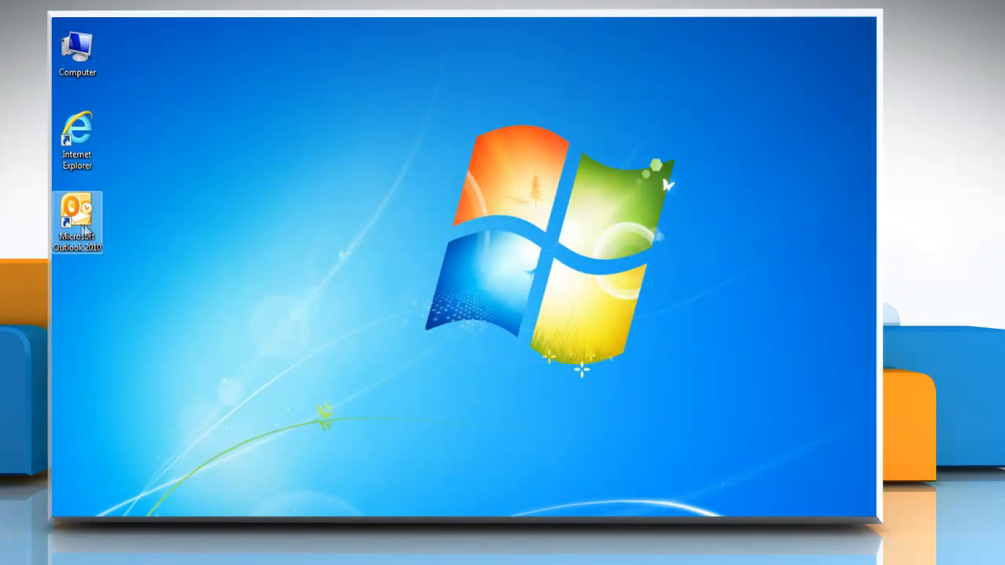
pyautogui.doubleClick(77, 220)
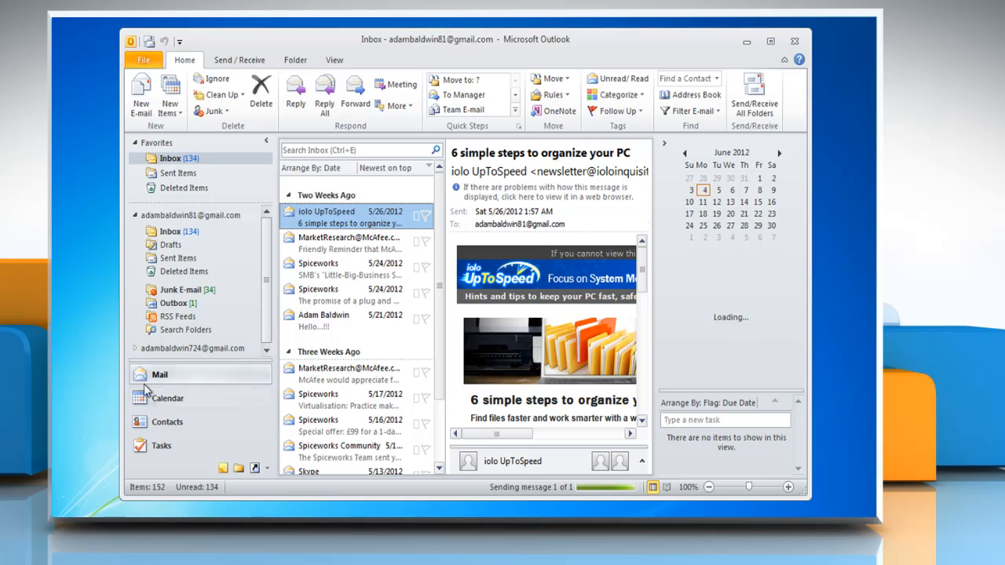
pyautogui.click(166, 421)
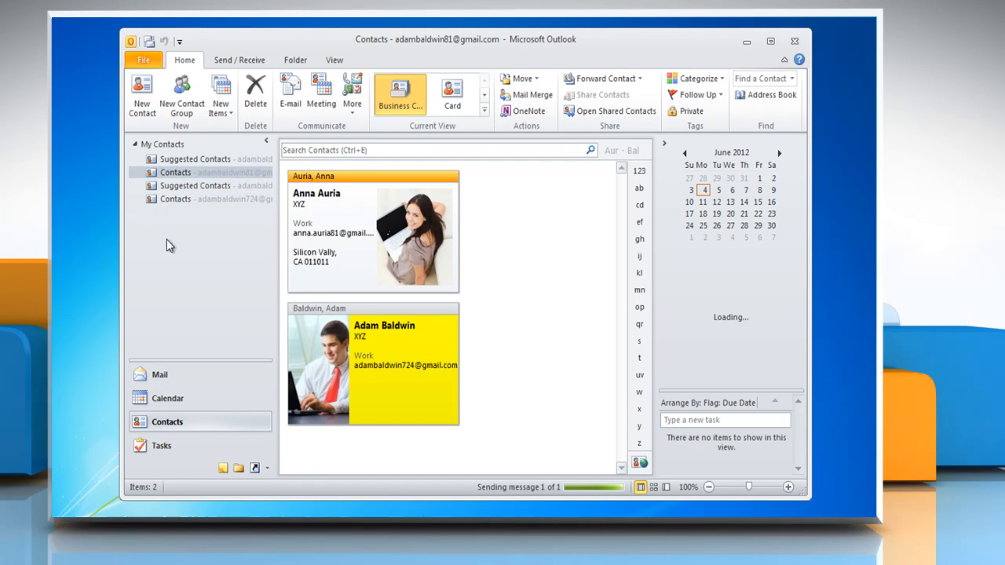
pyautogui.click(141, 94)
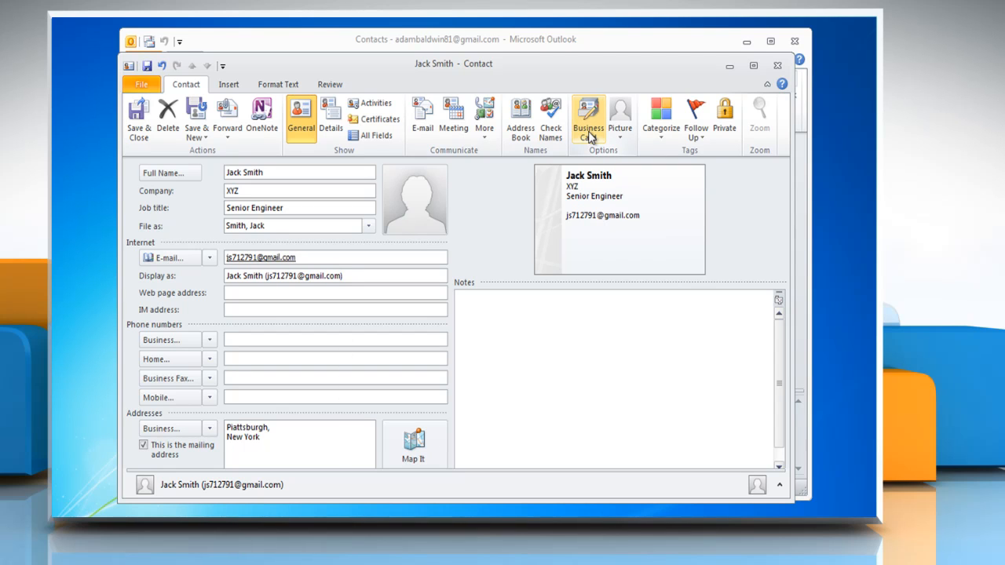
# - In the business card editor choose the Image Right layout and a dark green background
pyautogui.click(587, 118)
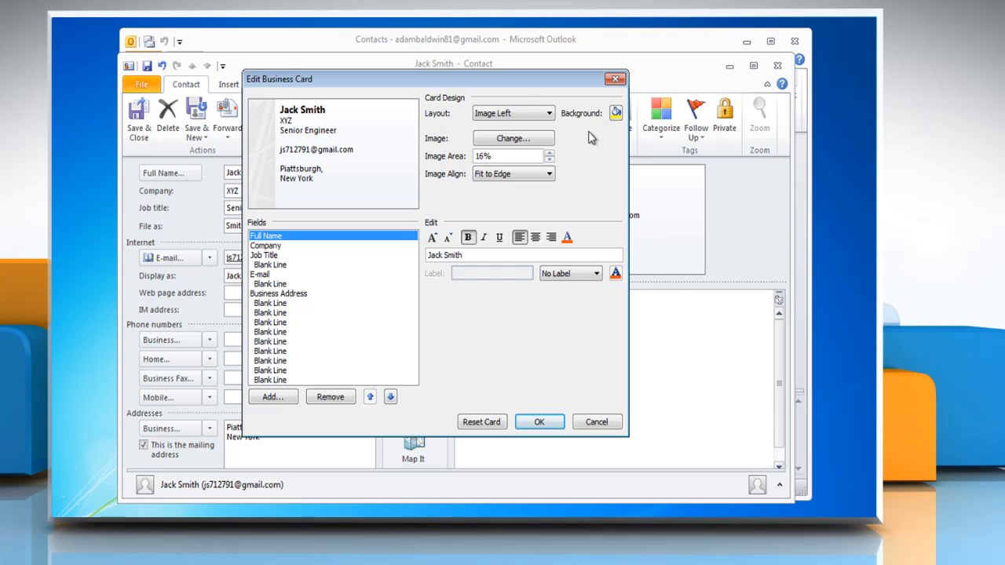
pyautogui.moveTo(568, 127)
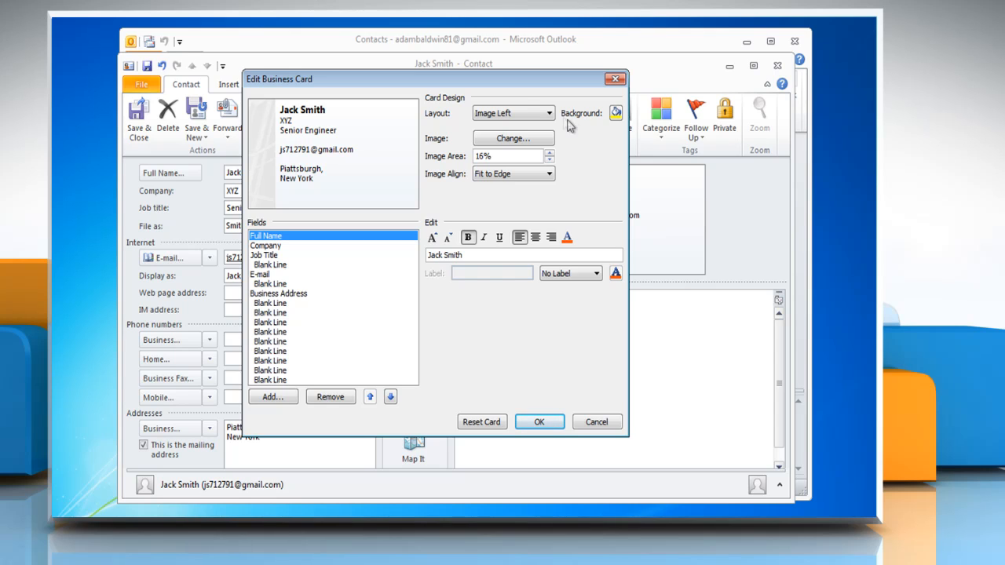
pyautogui.click(550, 113)
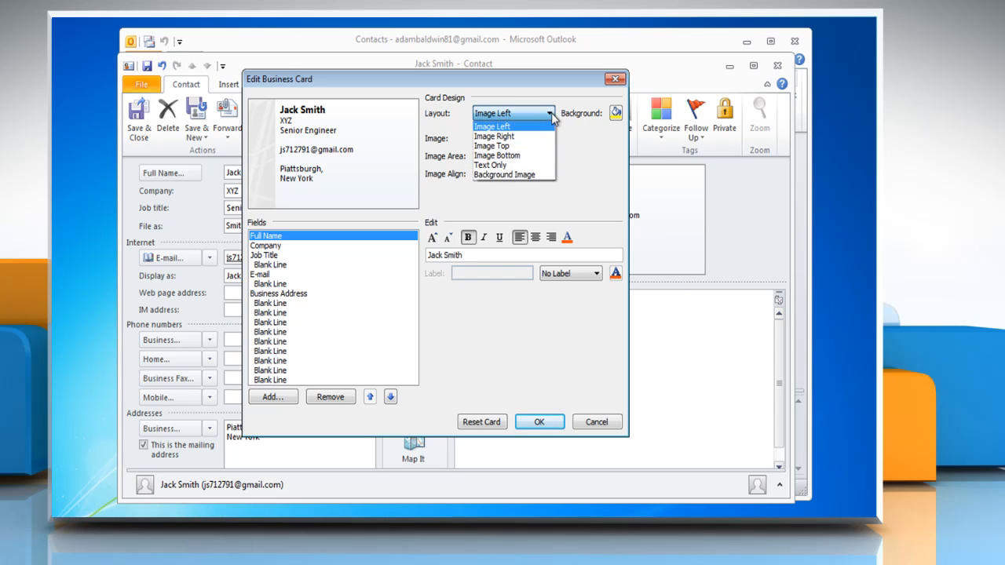
pyautogui.moveTo(515, 135)
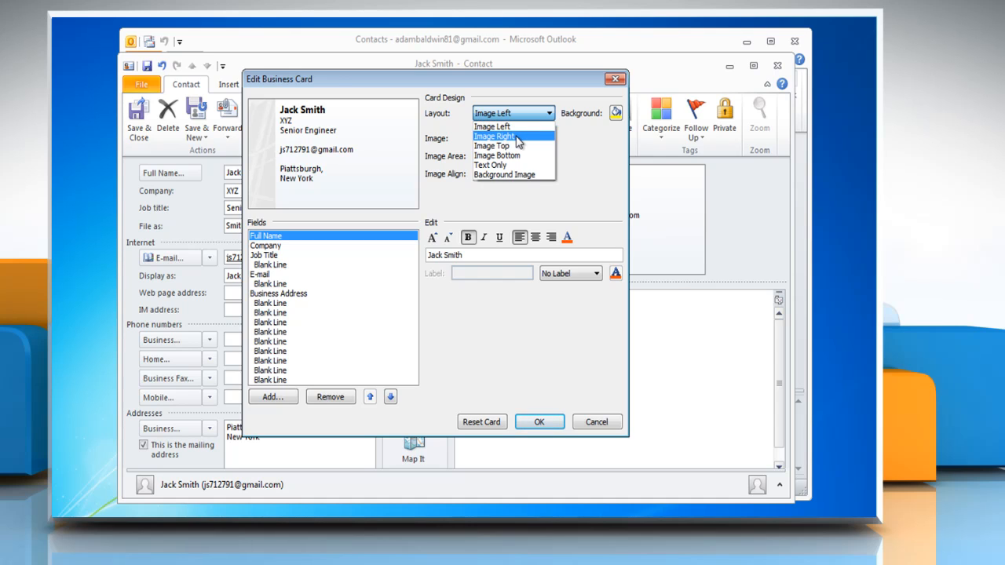
pyautogui.click(493, 136)
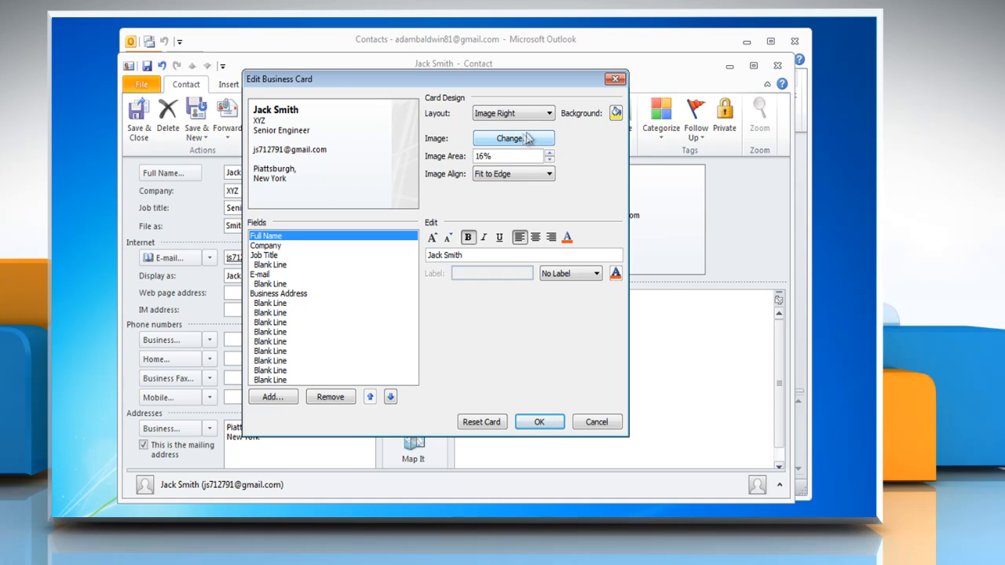
pyautogui.click(616, 113)
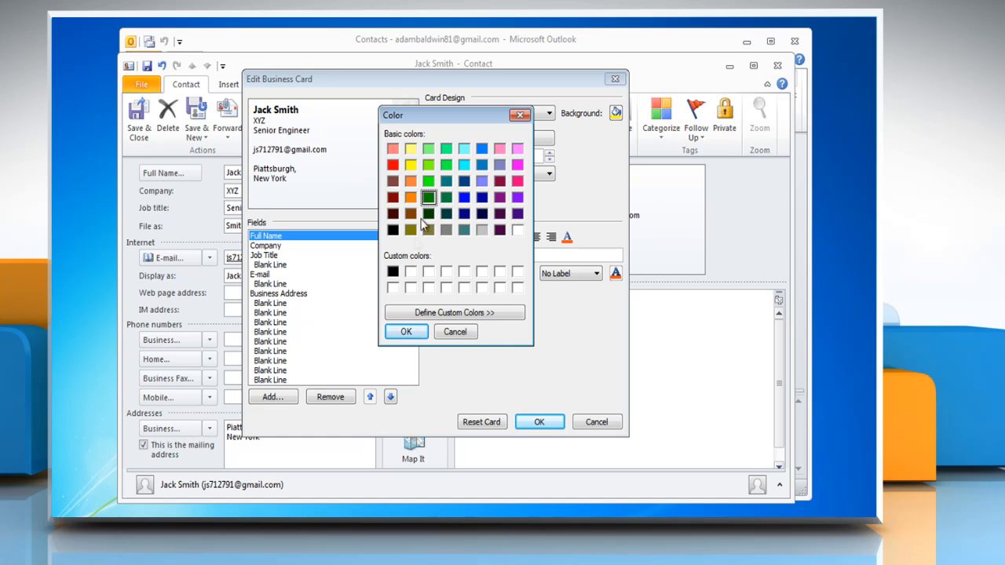
pyautogui.click(405, 332)
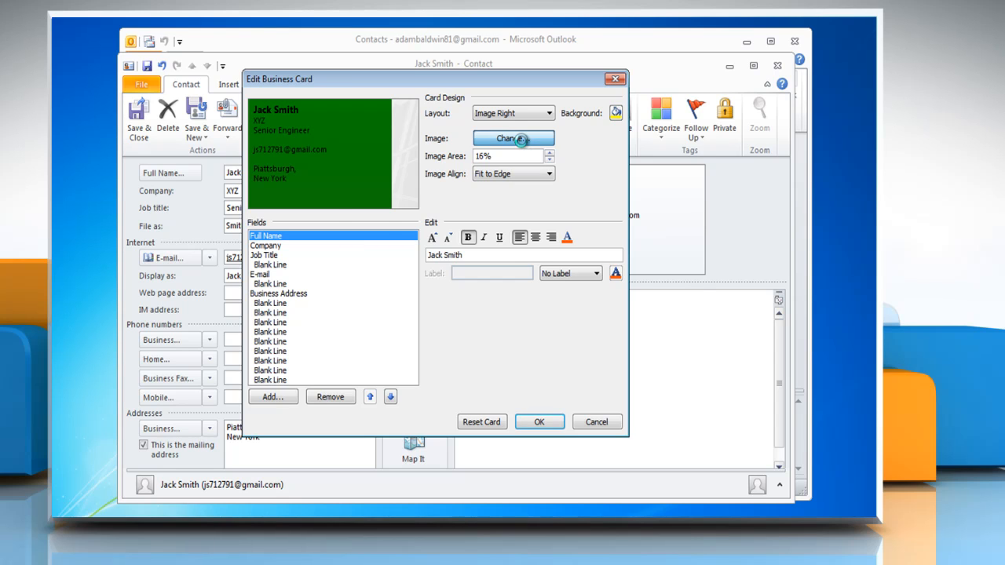
# - Put picture 09 (man with a laptop) on the card and enlarge the image area to 36%
pyautogui.click(514, 138)
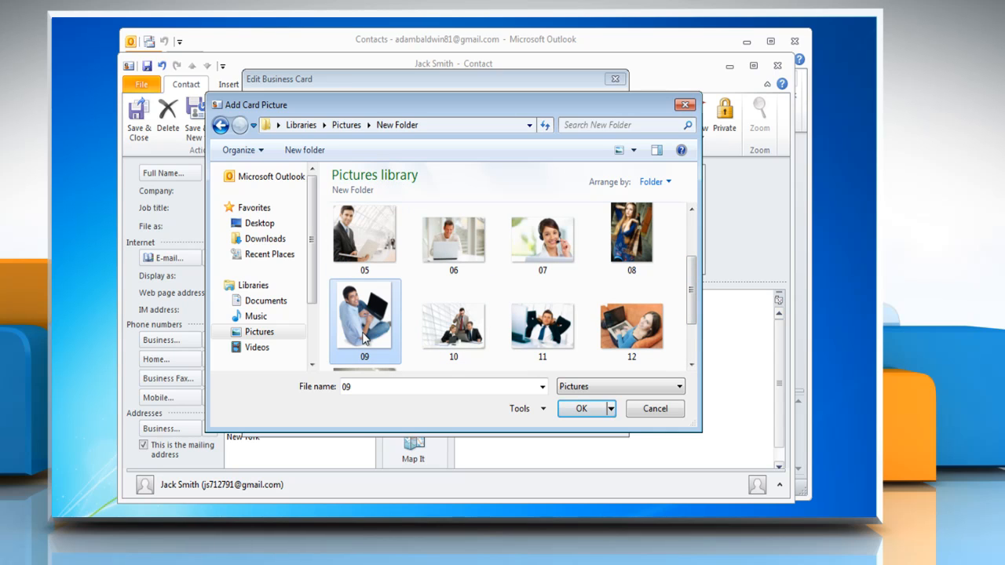
pyautogui.click(581, 408)
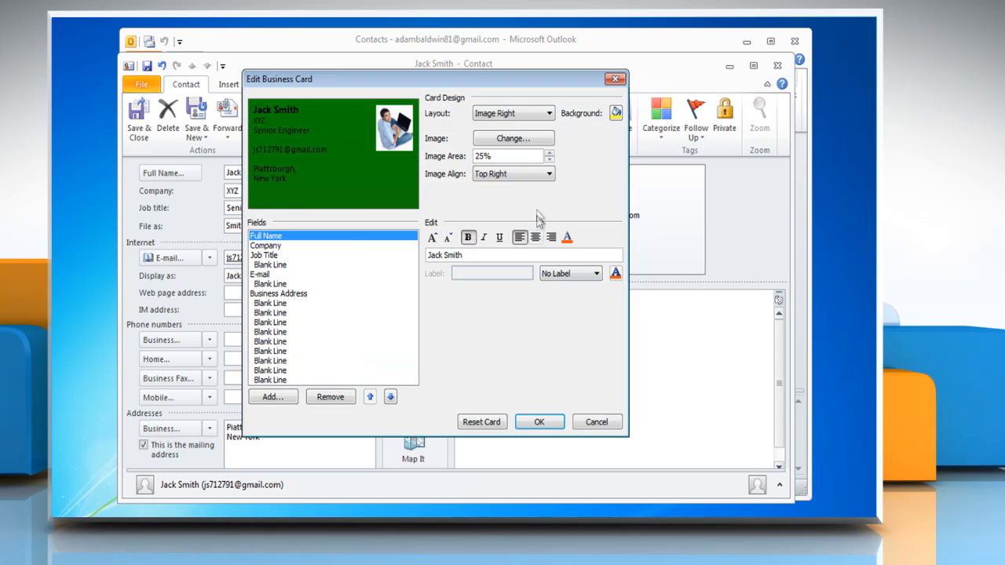
pyautogui.click(550, 152)
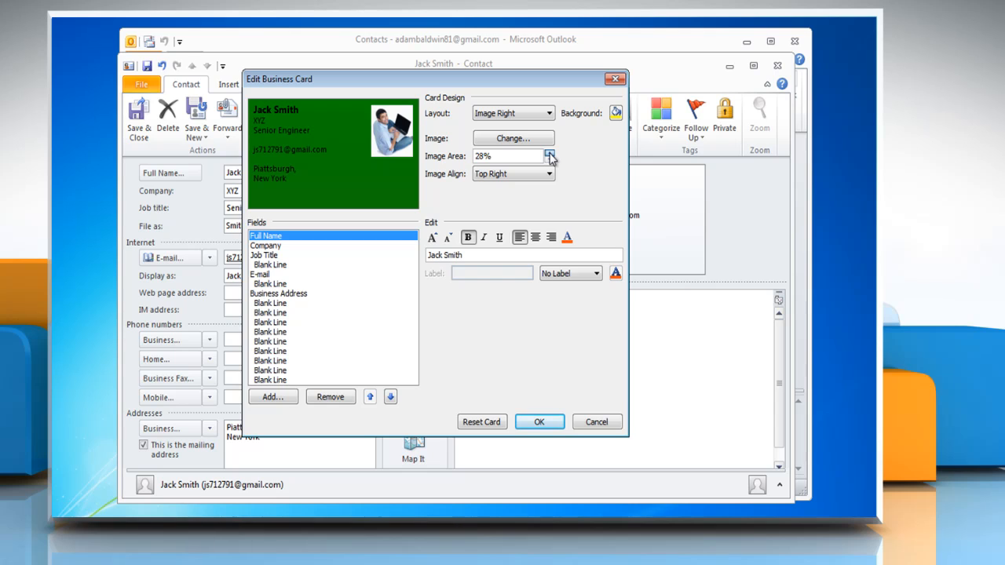
pyautogui.click(550, 154)
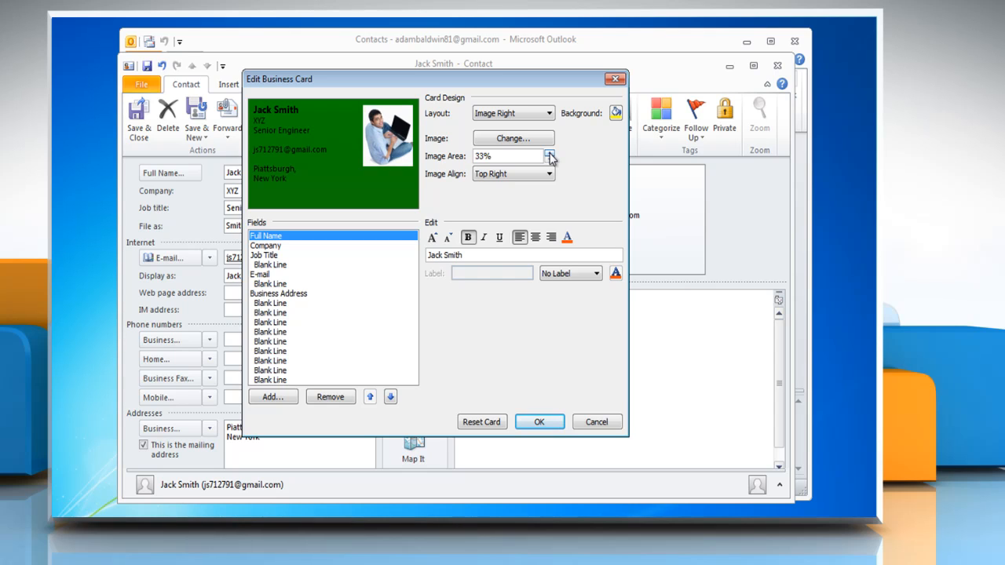
pyautogui.click(550, 153)
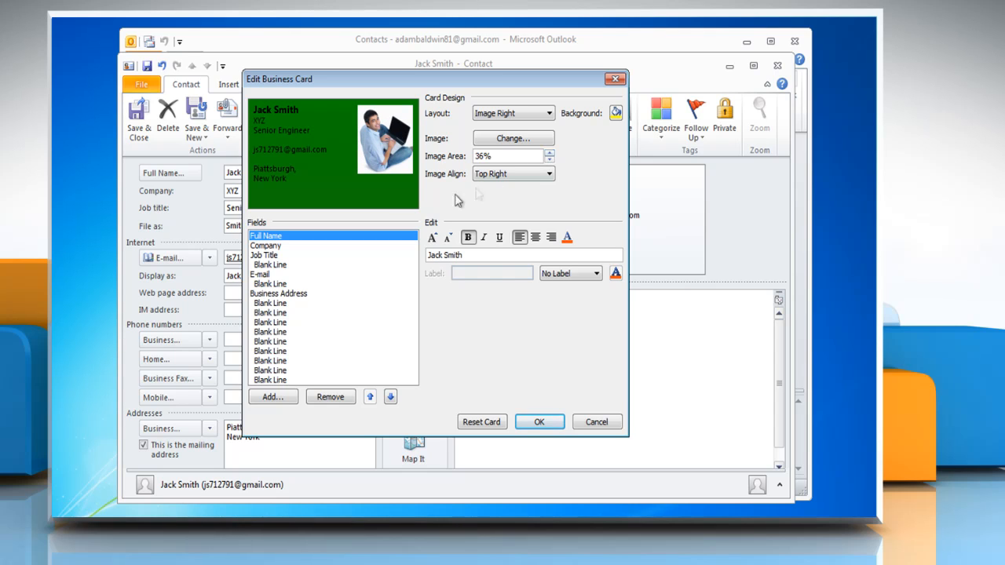
pyautogui.click(265, 254)
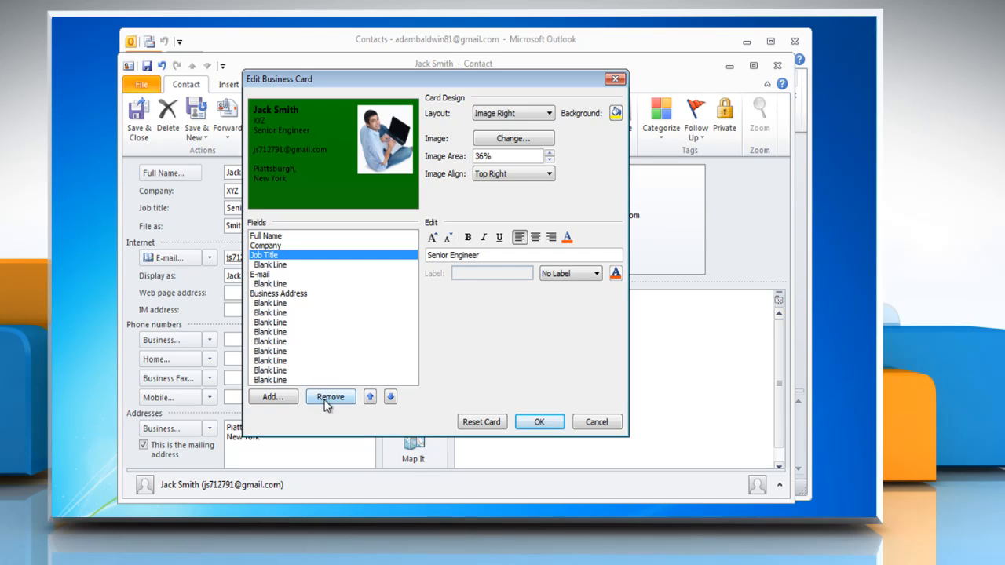
# - Remove Job Title from the card and add a blank line after Company
pyautogui.click(330, 396)
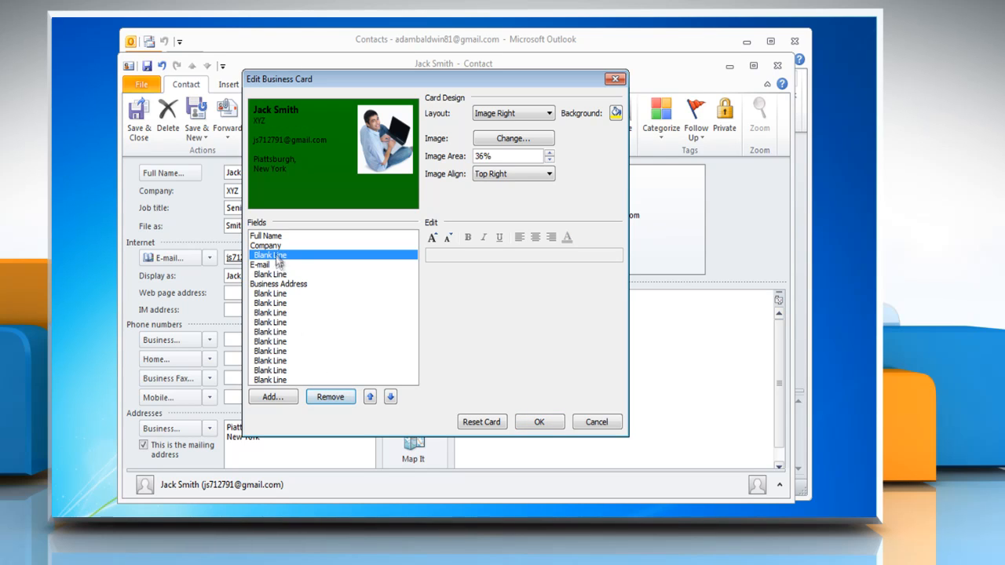
pyautogui.click(266, 245)
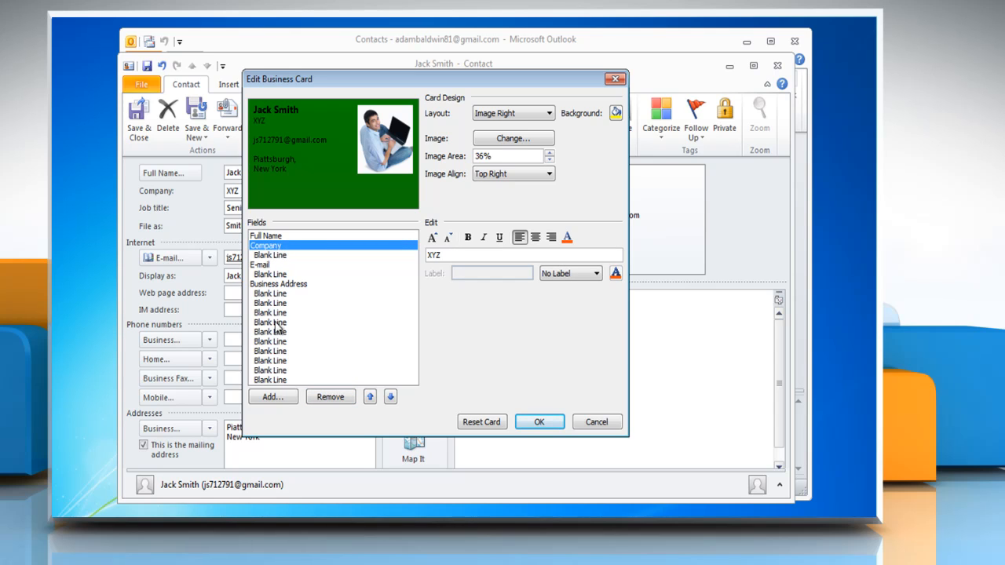
pyautogui.click(273, 396)
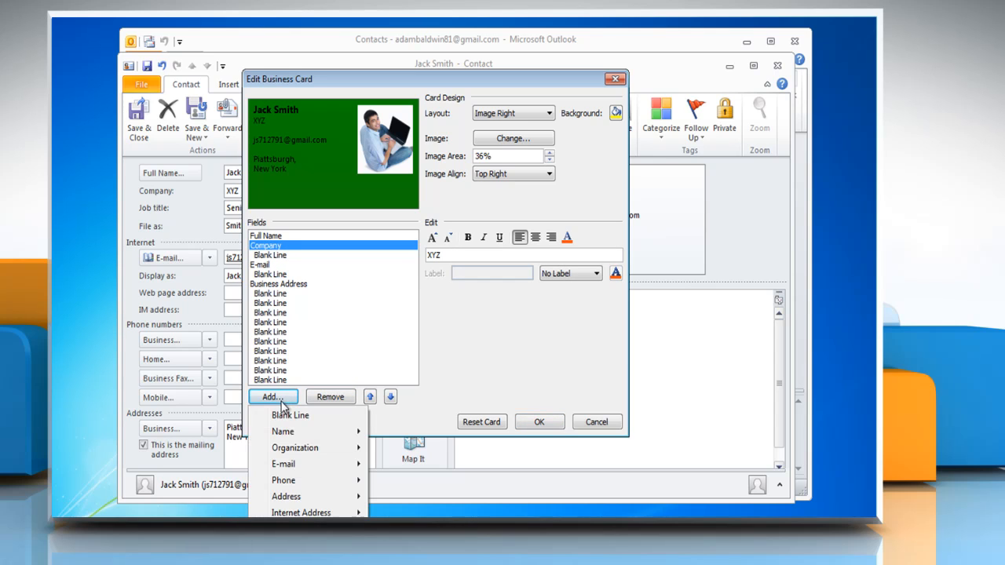
pyautogui.click(289, 414)
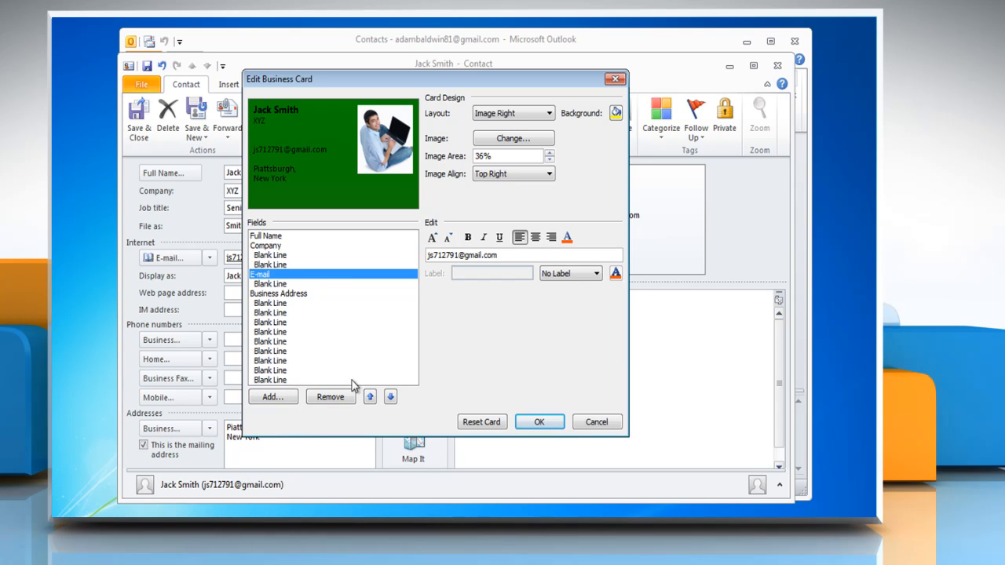
# - Reorder the E-mail field and apply the finished card to the contact
pyautogui.click(371, 395)
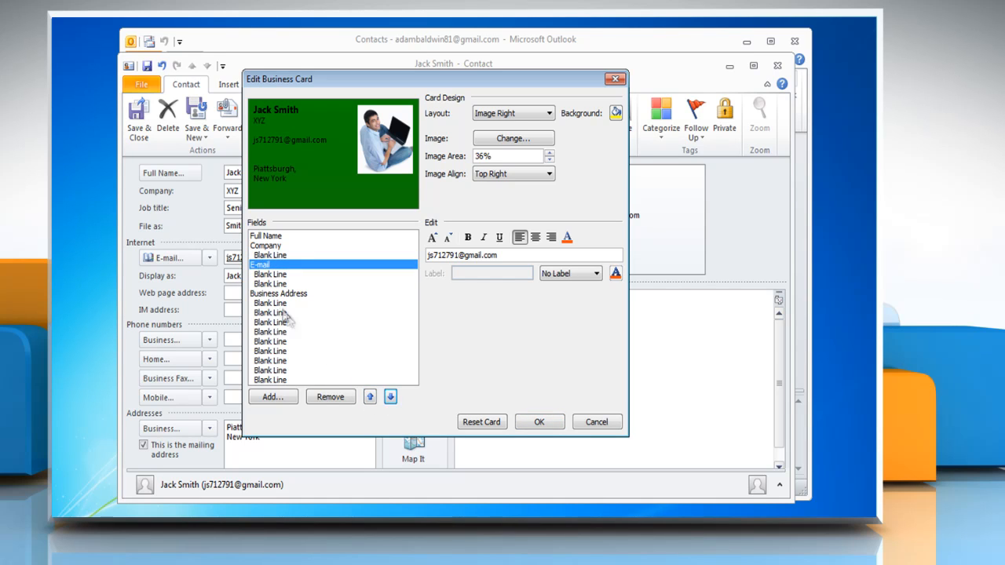
pyautogui.click(371, 396)
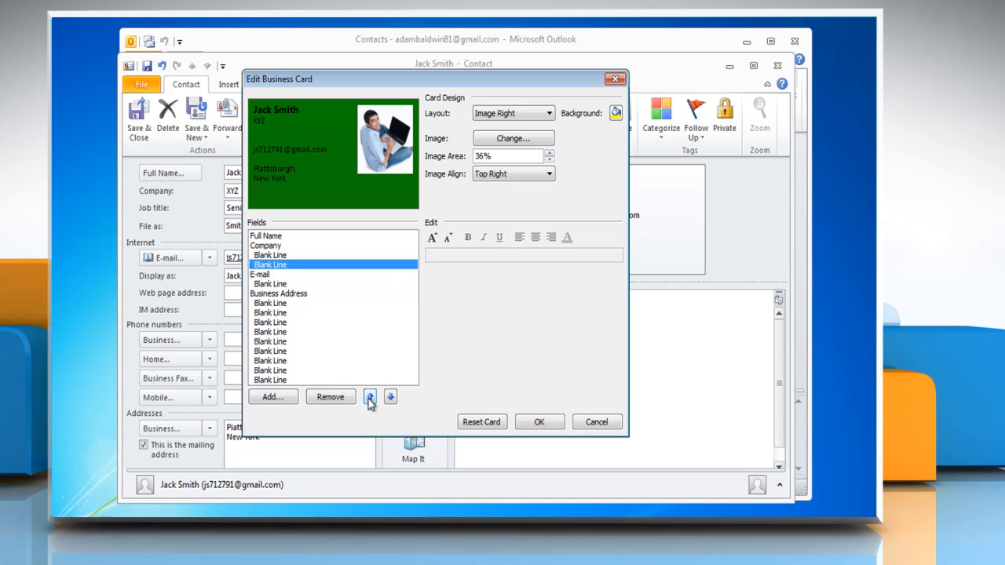
pyautogui.moveTo(390, 396)
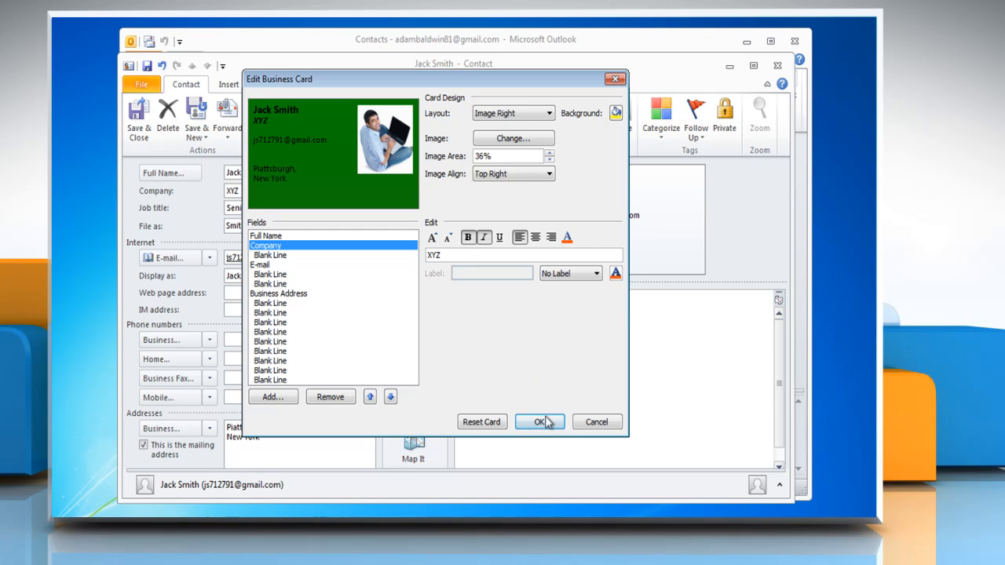
pyautogui.click(540, 421)
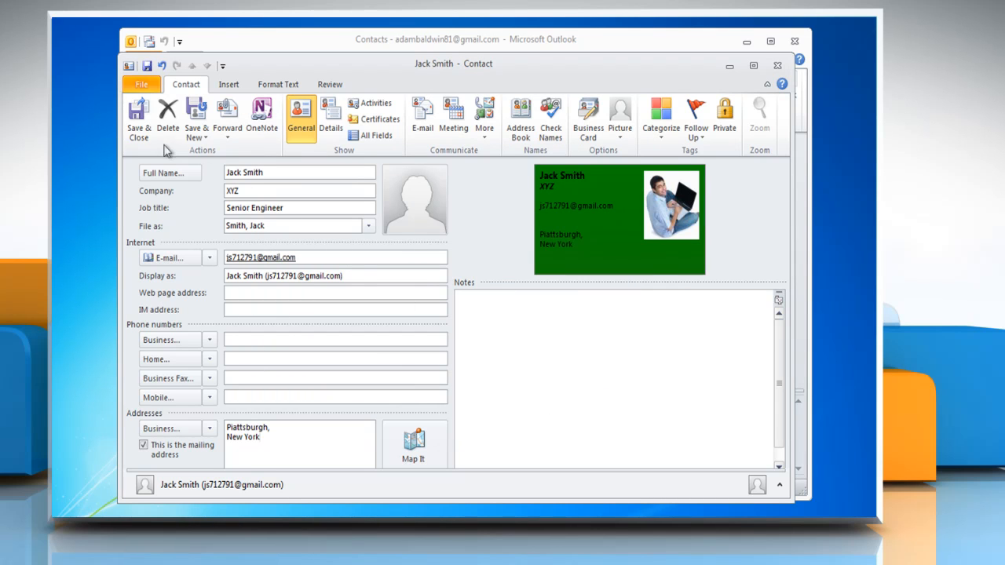